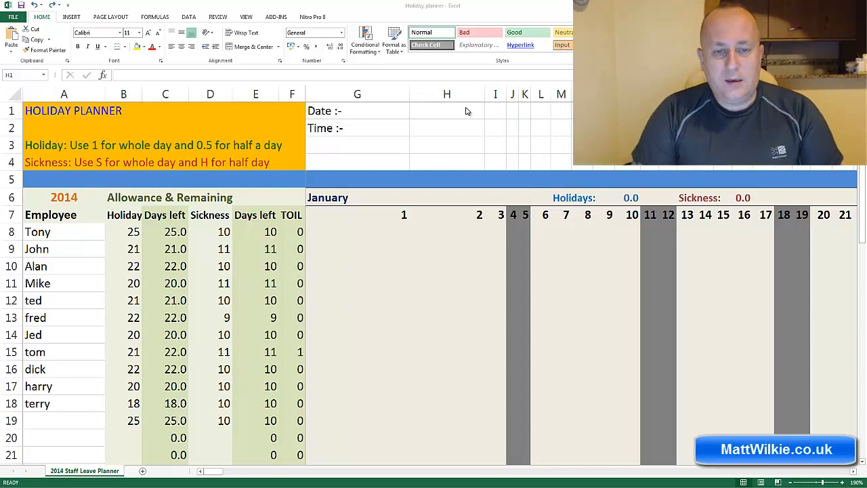
Step: Enter today's date 27/01/2015 into H1 as a fixed value with Ctrl+;
left_click(447, 111)
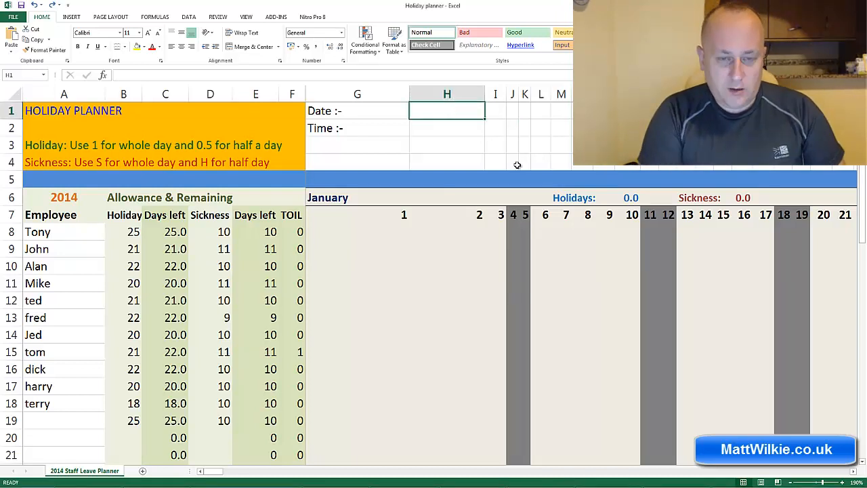
key("ctrl+;")
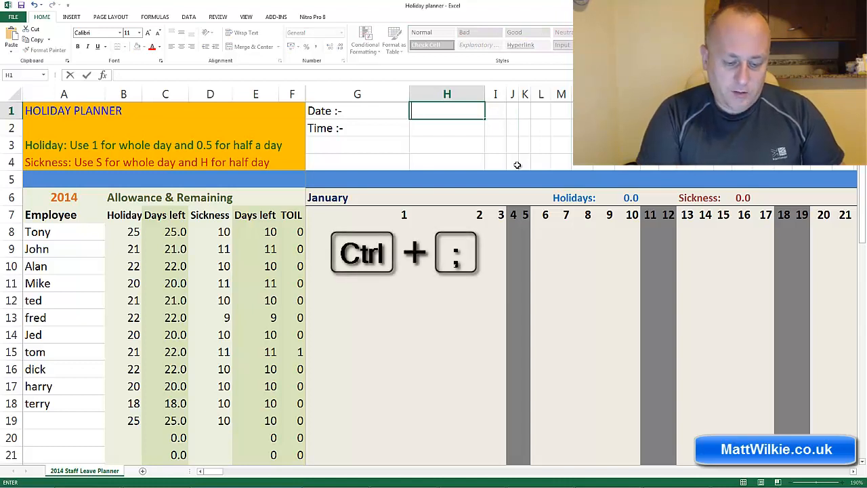
key("ctrl+;")
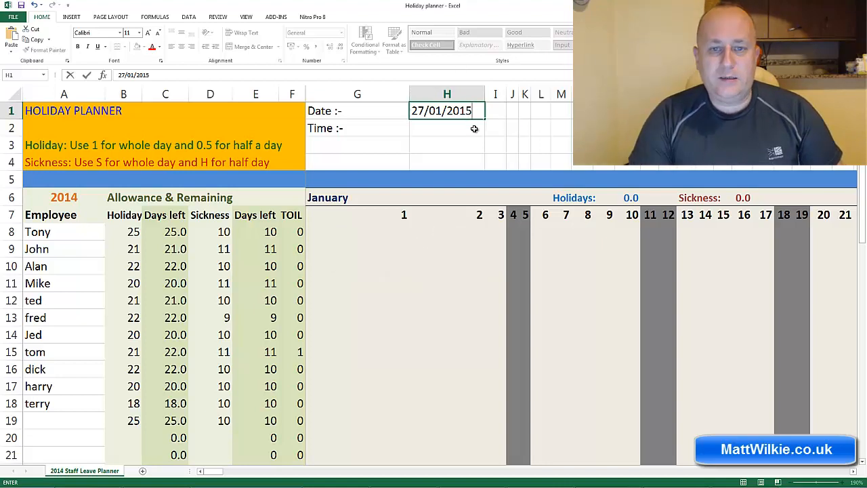
key("Return")
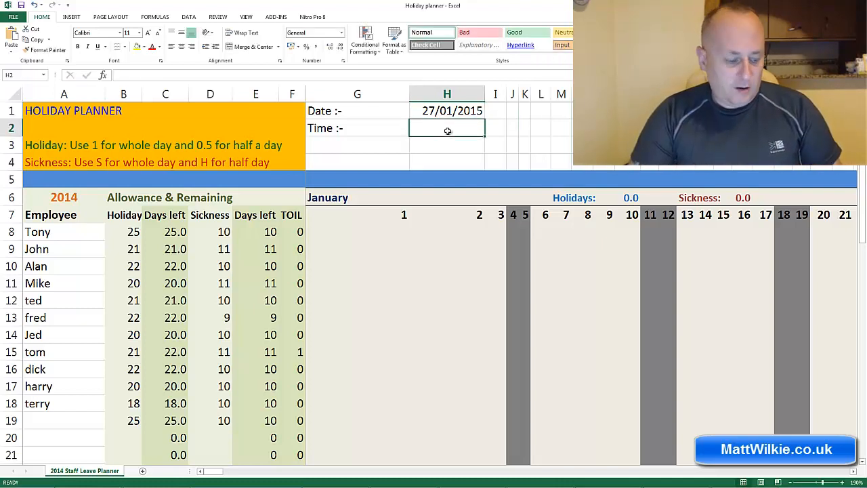
Step: Enter the current time 03:09 into H2 as a fixed value with Ctrl+Shift+;
key("ctrl+shift+;")
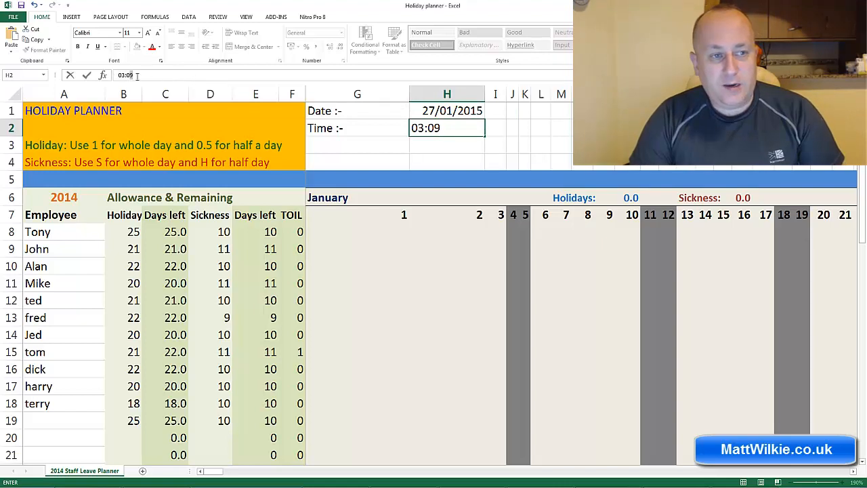
key("Return")
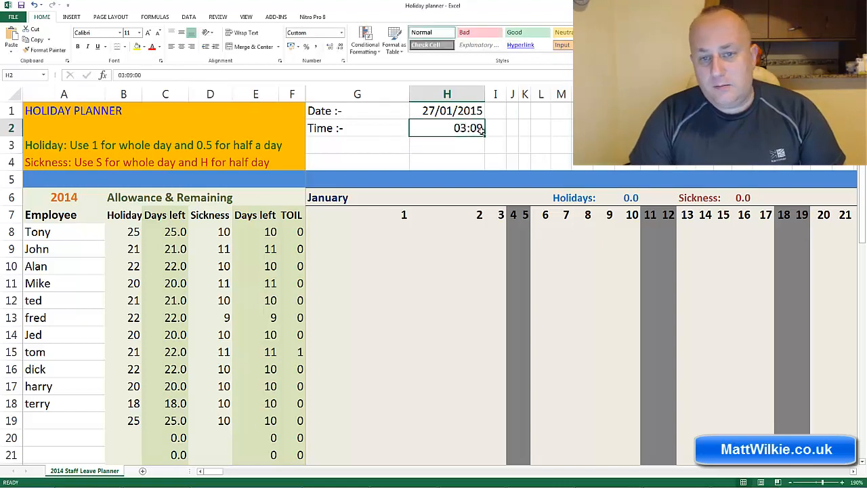